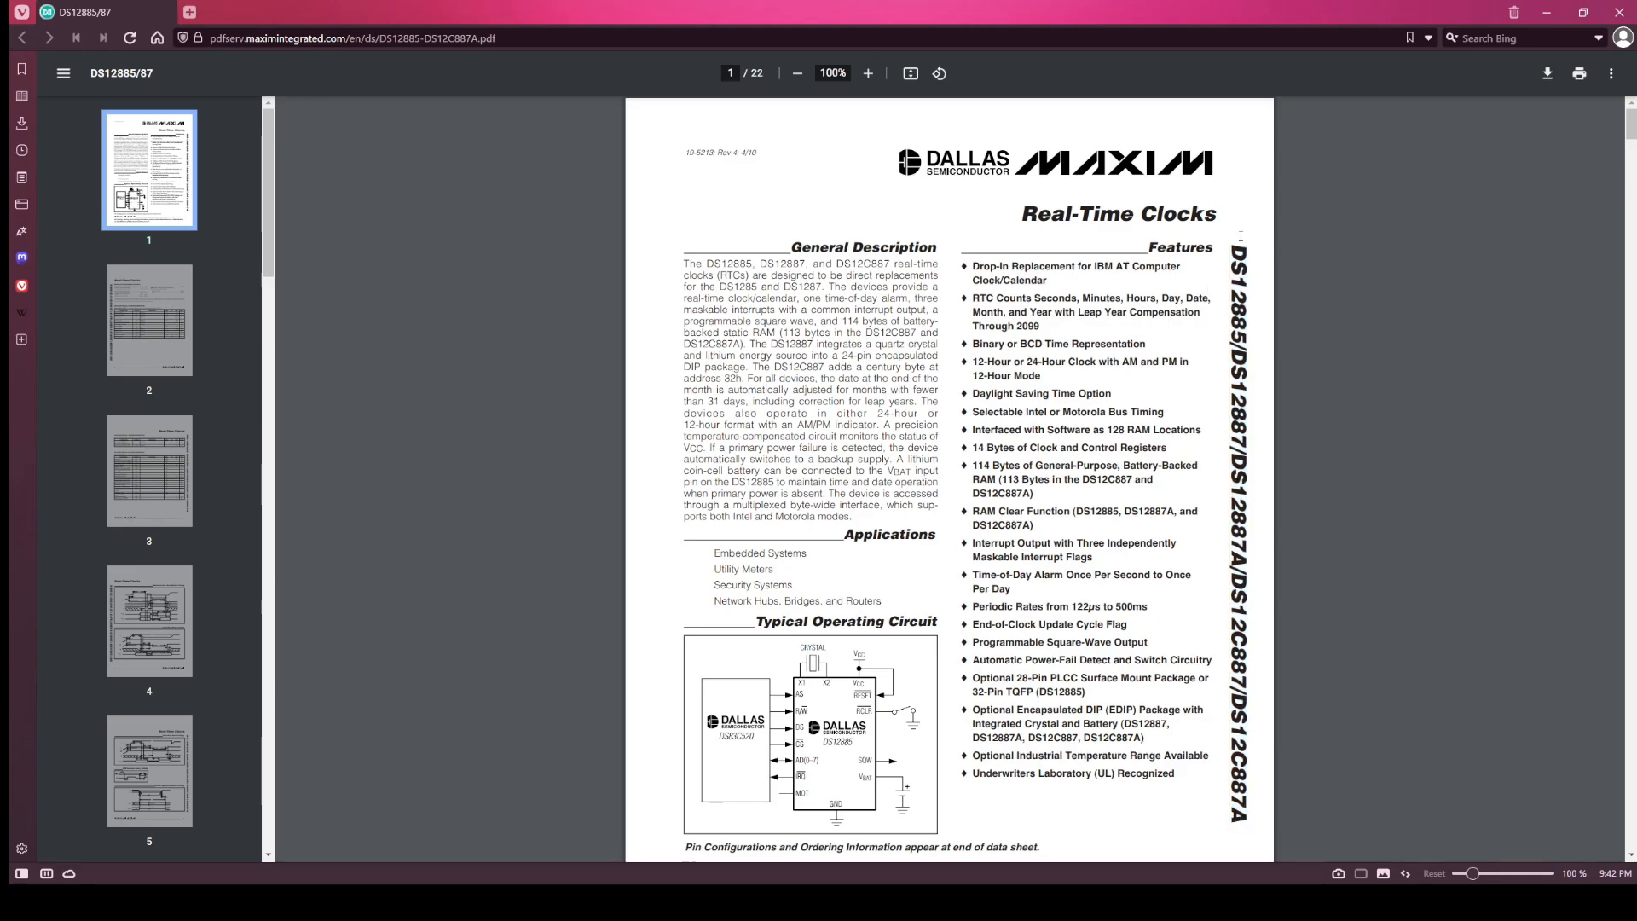
{"action": "mouse_move", "coordinate": [1257, 279]}
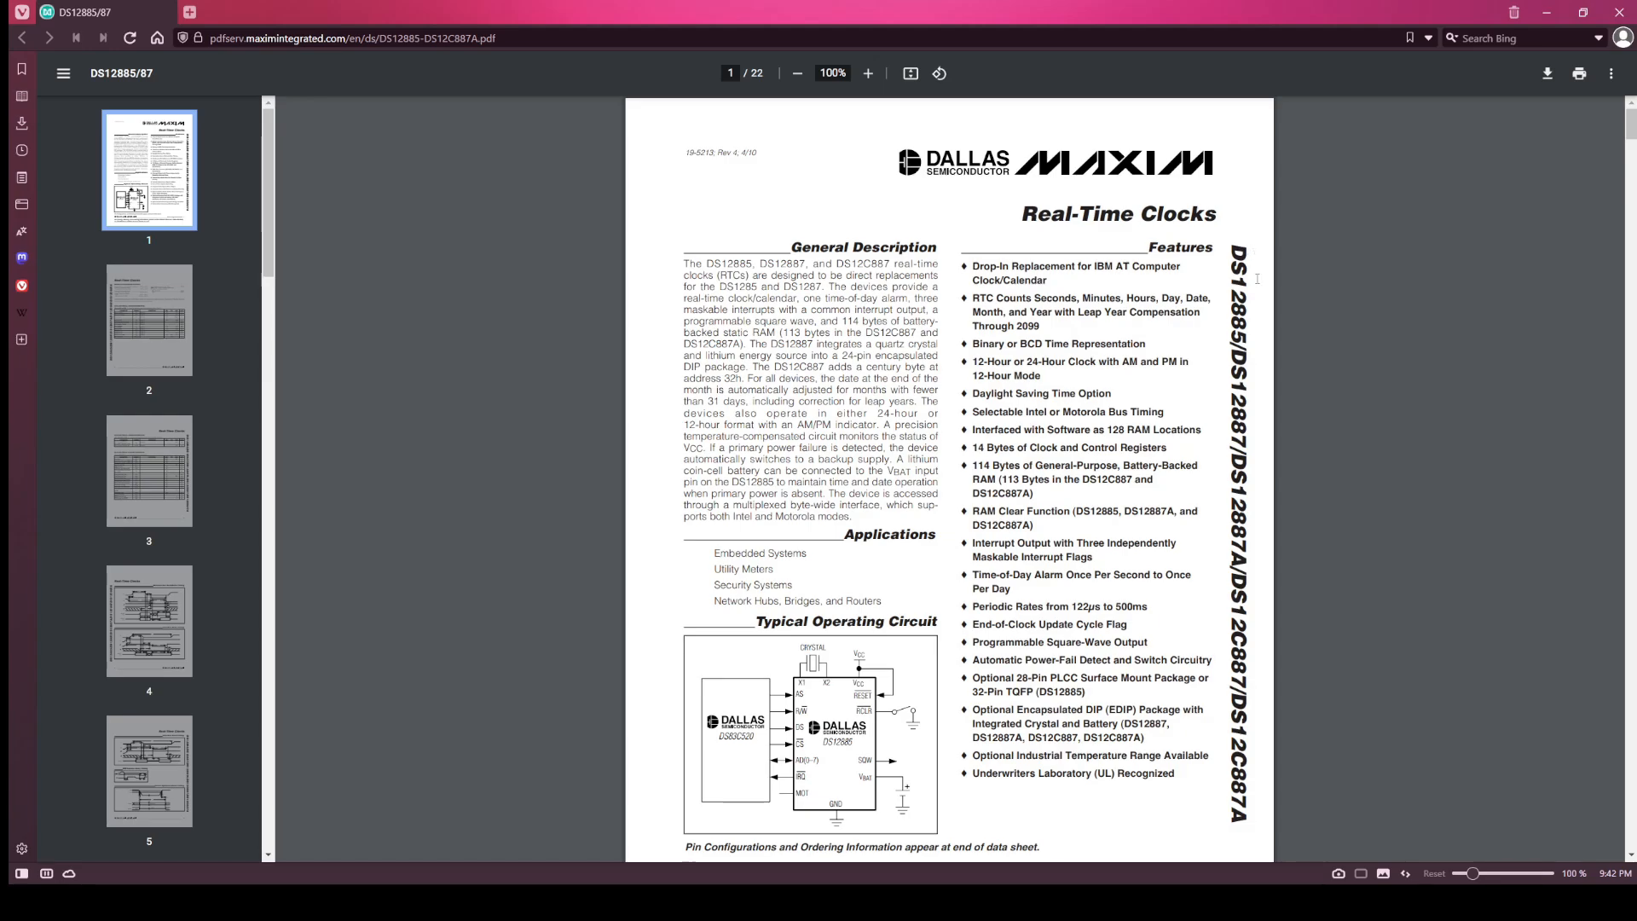
{"action": "mouse_move", "coordinate": [1248, 398]}
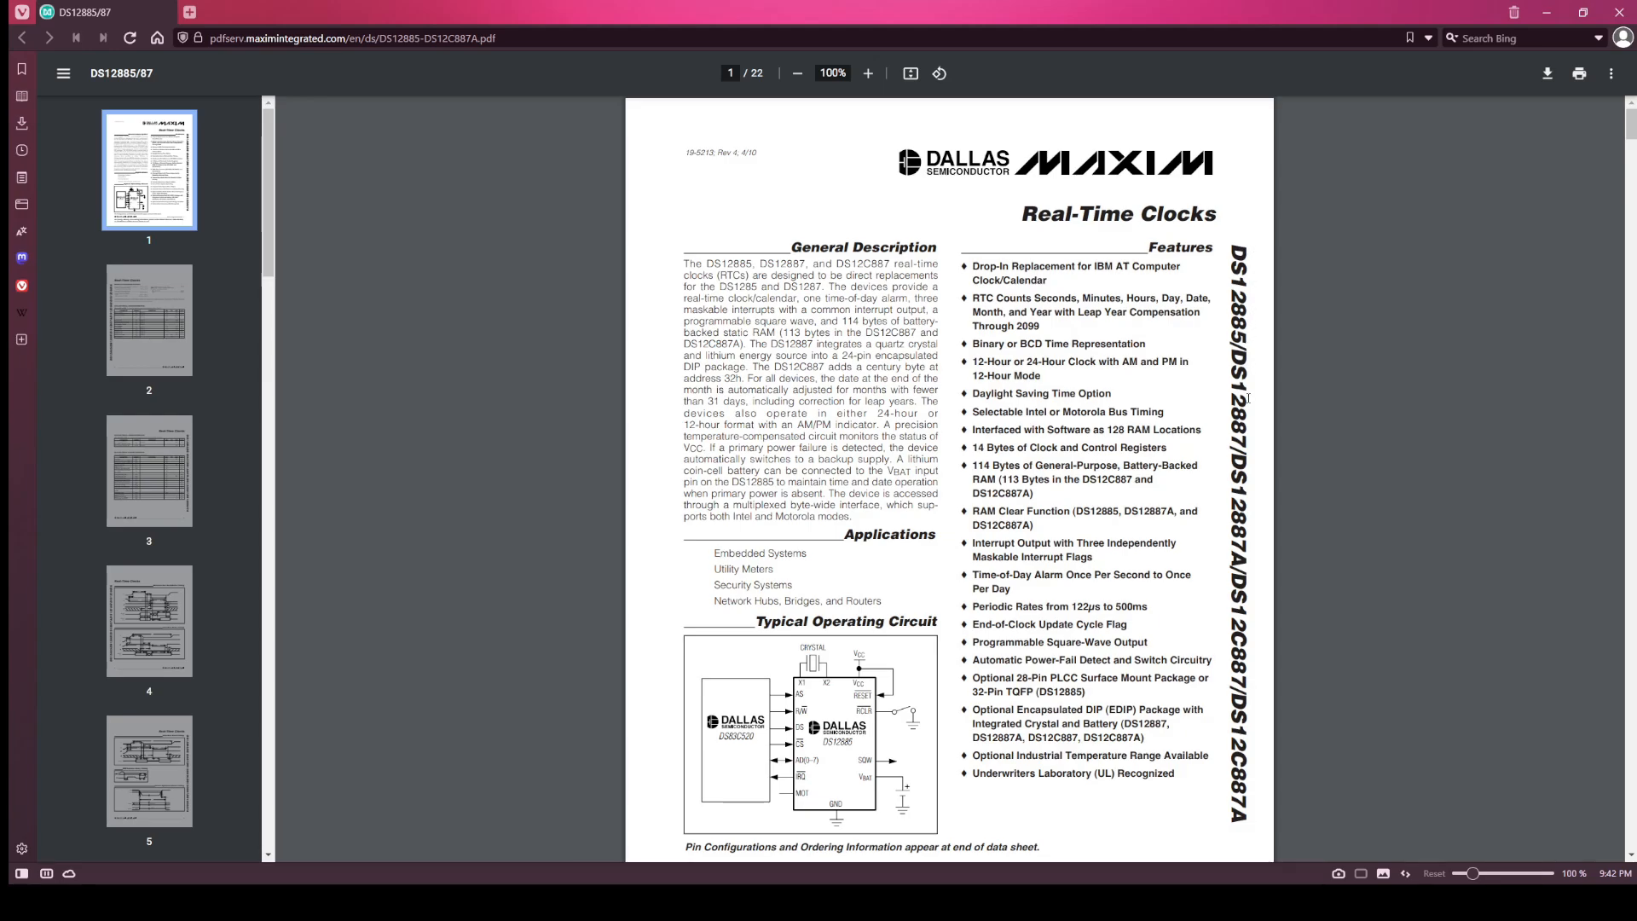
{"action": "mouse_move", "coordinate": [1282, 518]}
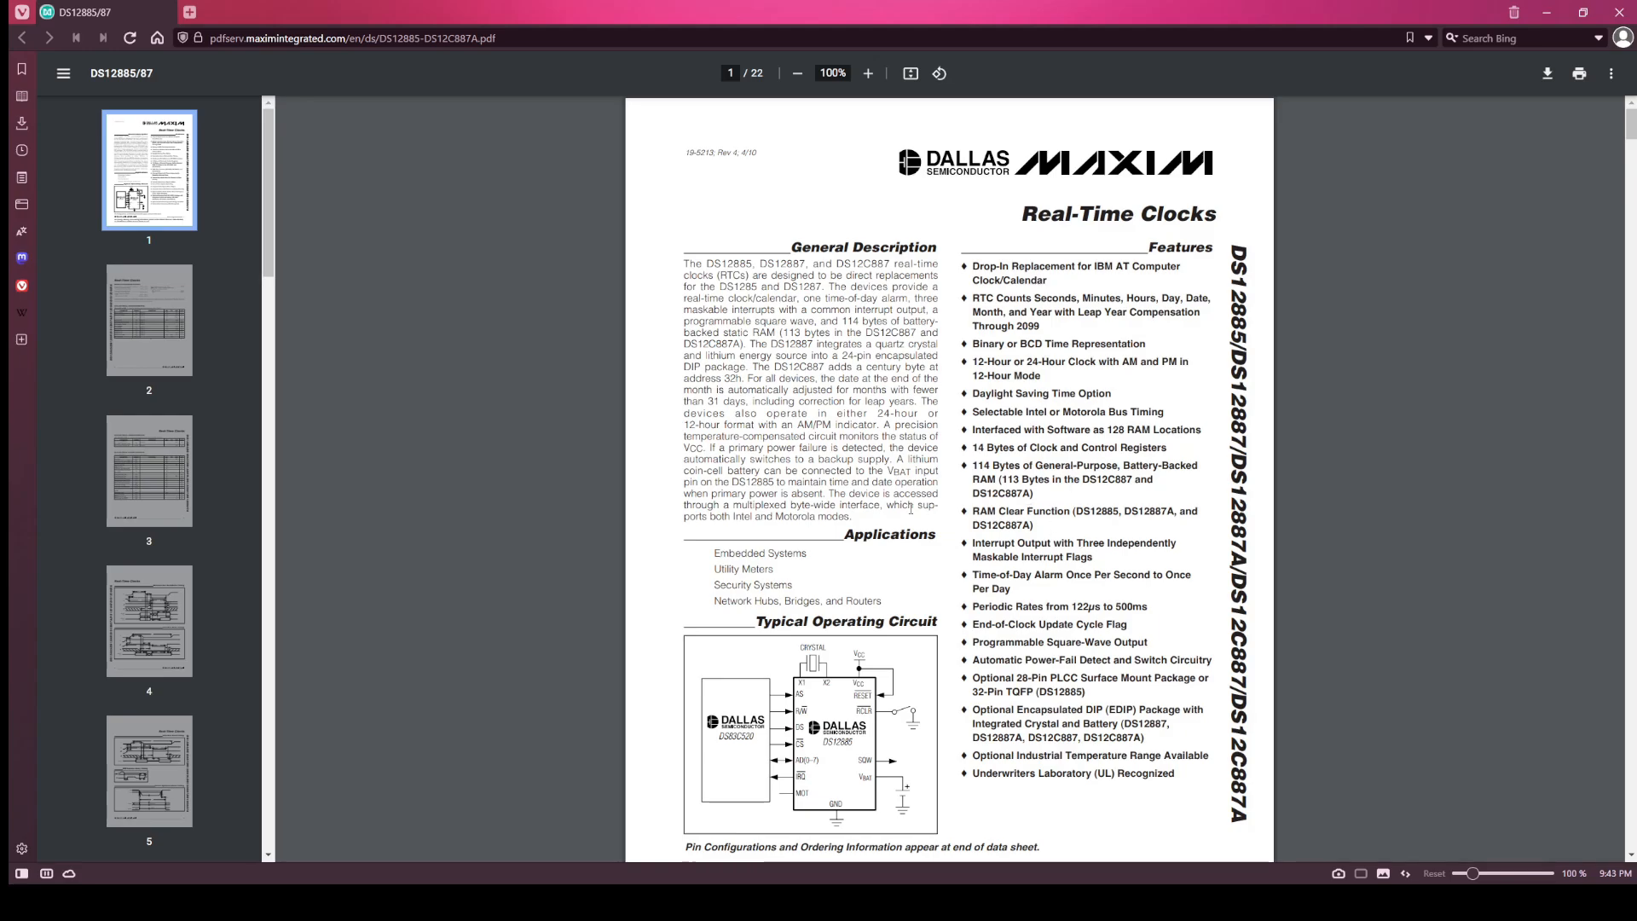
{"action": "mouse_move", "coordinate": [1057, 530]}
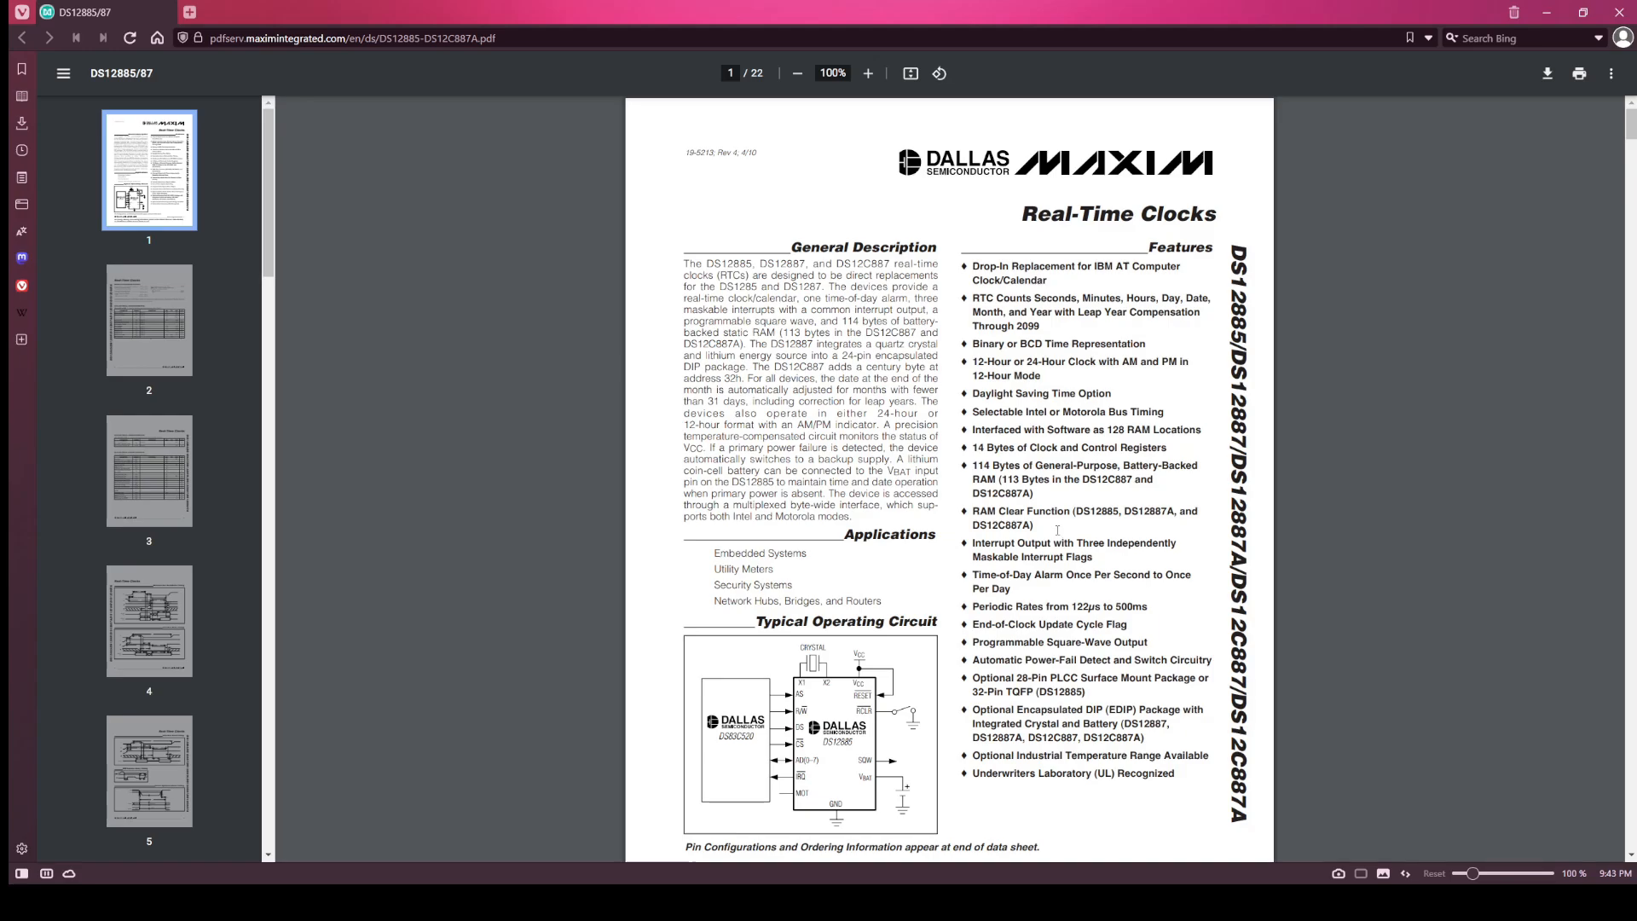
Scroll the datasheet from the end of page 1 to page 2's Absolute Maximum Ratings heading.
{"action": "scroll", "scroll_direction": "down", "scroll_amount": 3}
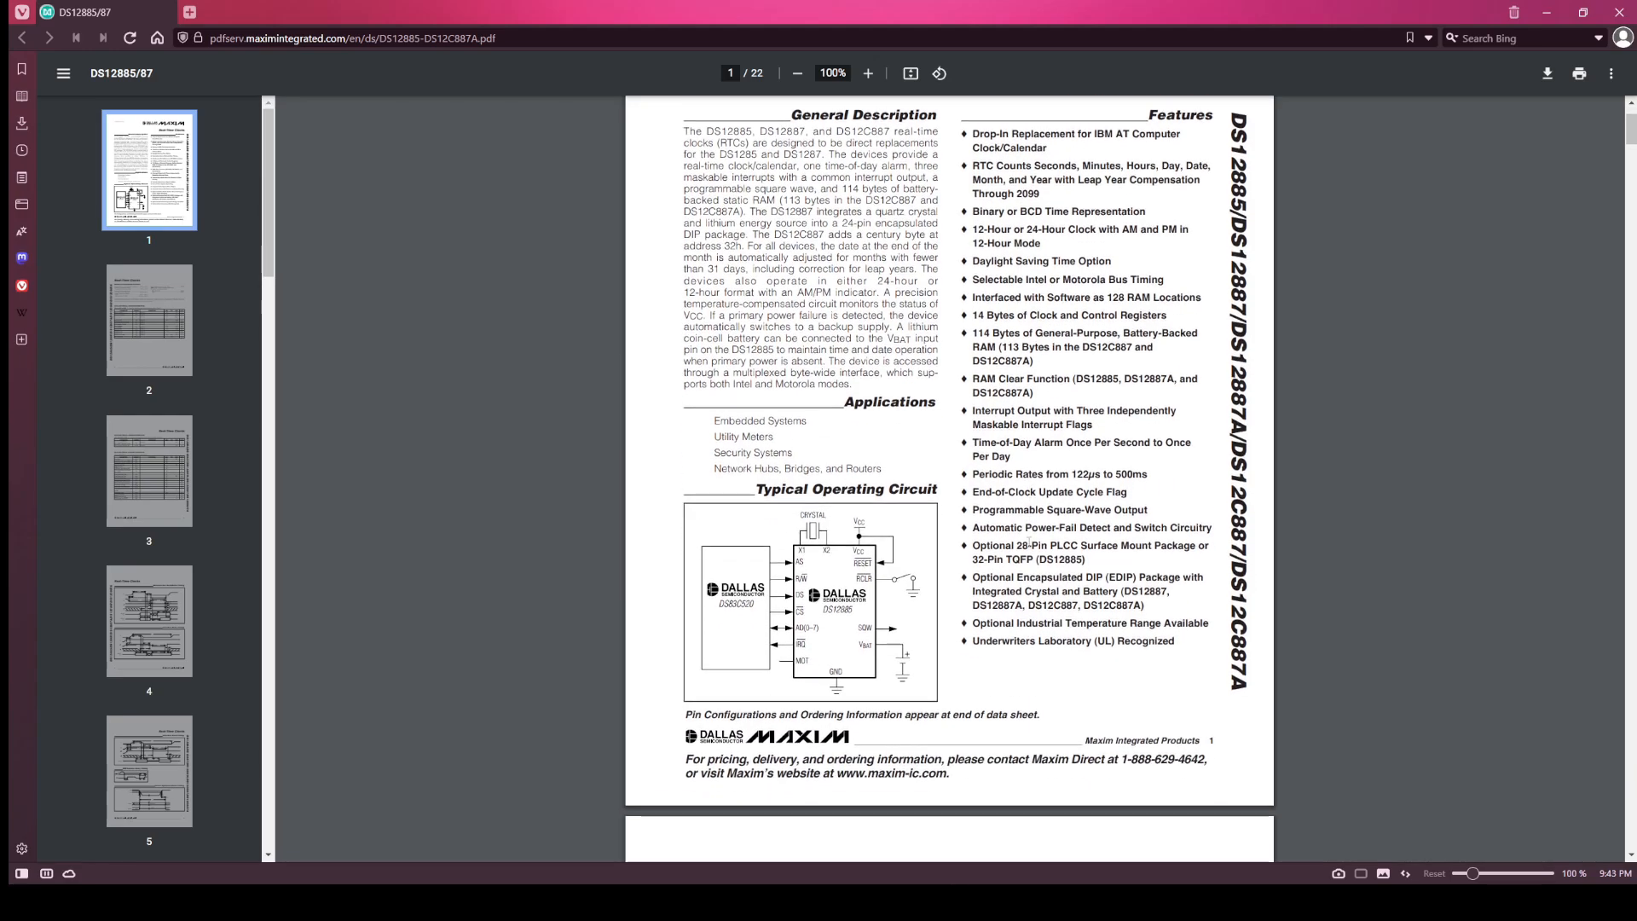
{"action": "scroll", "scroll_direction": "down", "scroll_amount": 3}
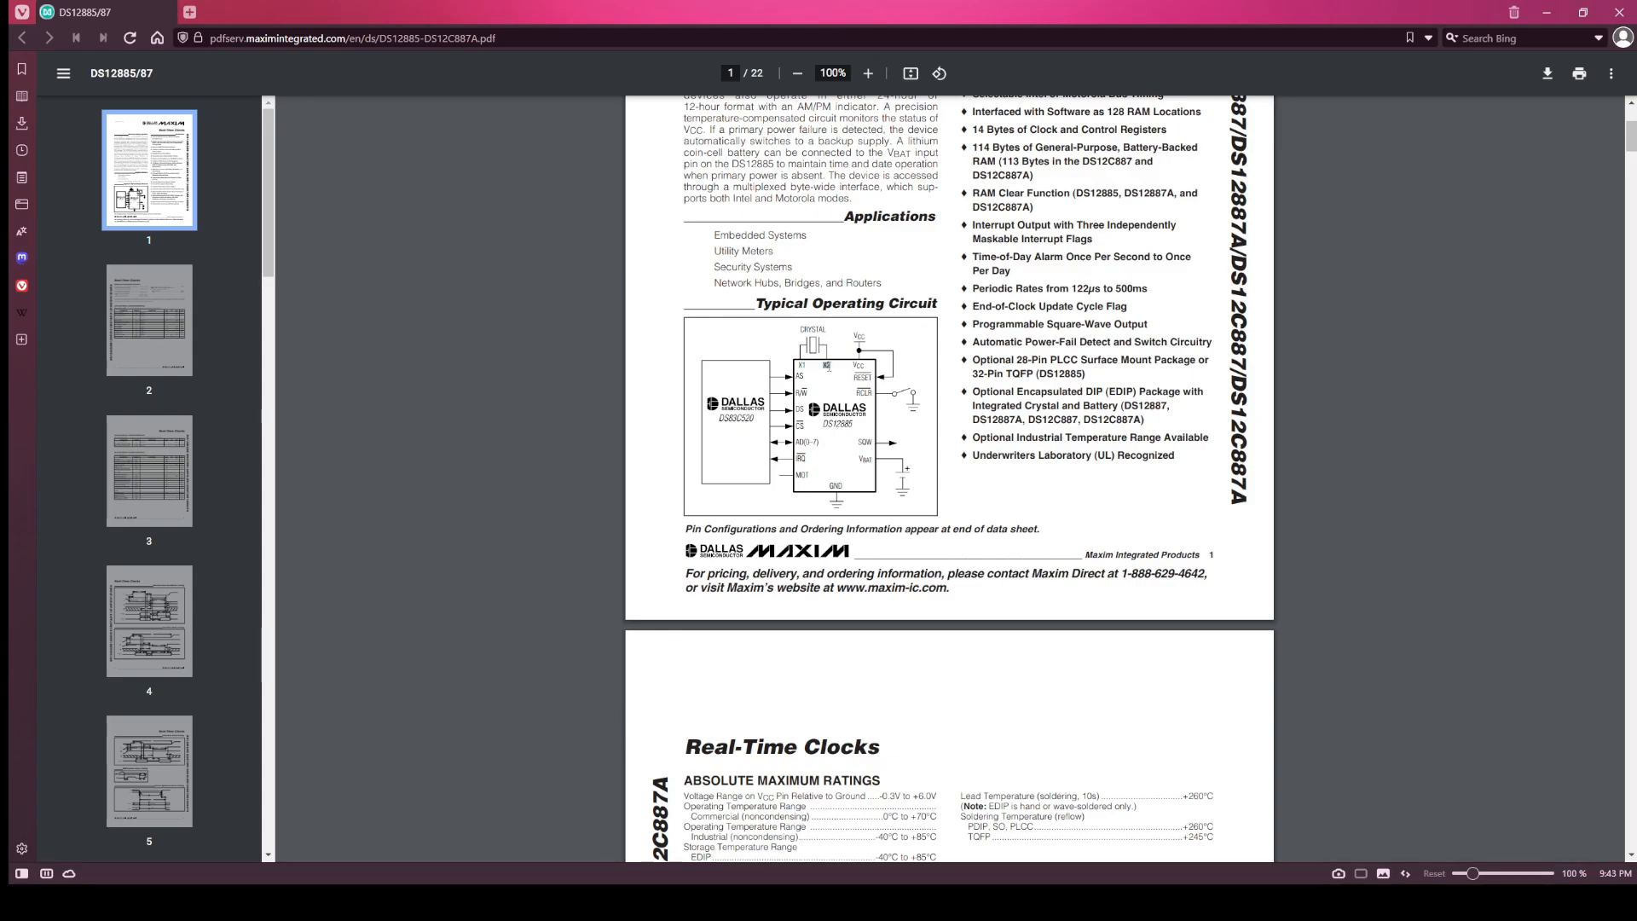
{"action": "mouse_move", "coordinate": [900, 478]}
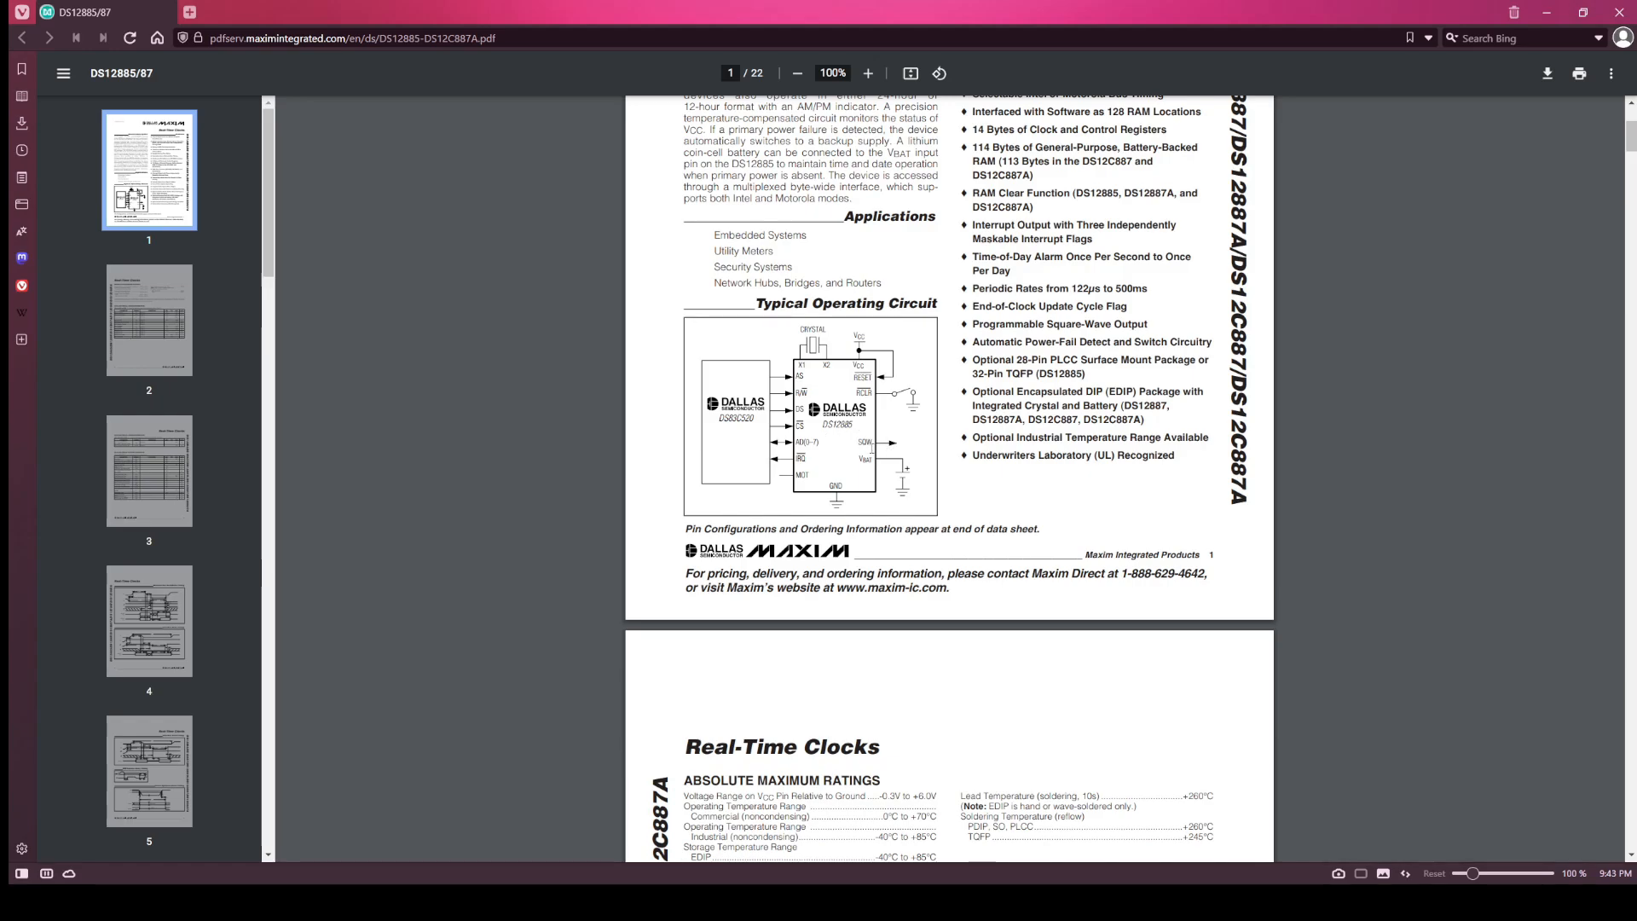
{"action": "mouse_move", "coordinate": [871, 447]}
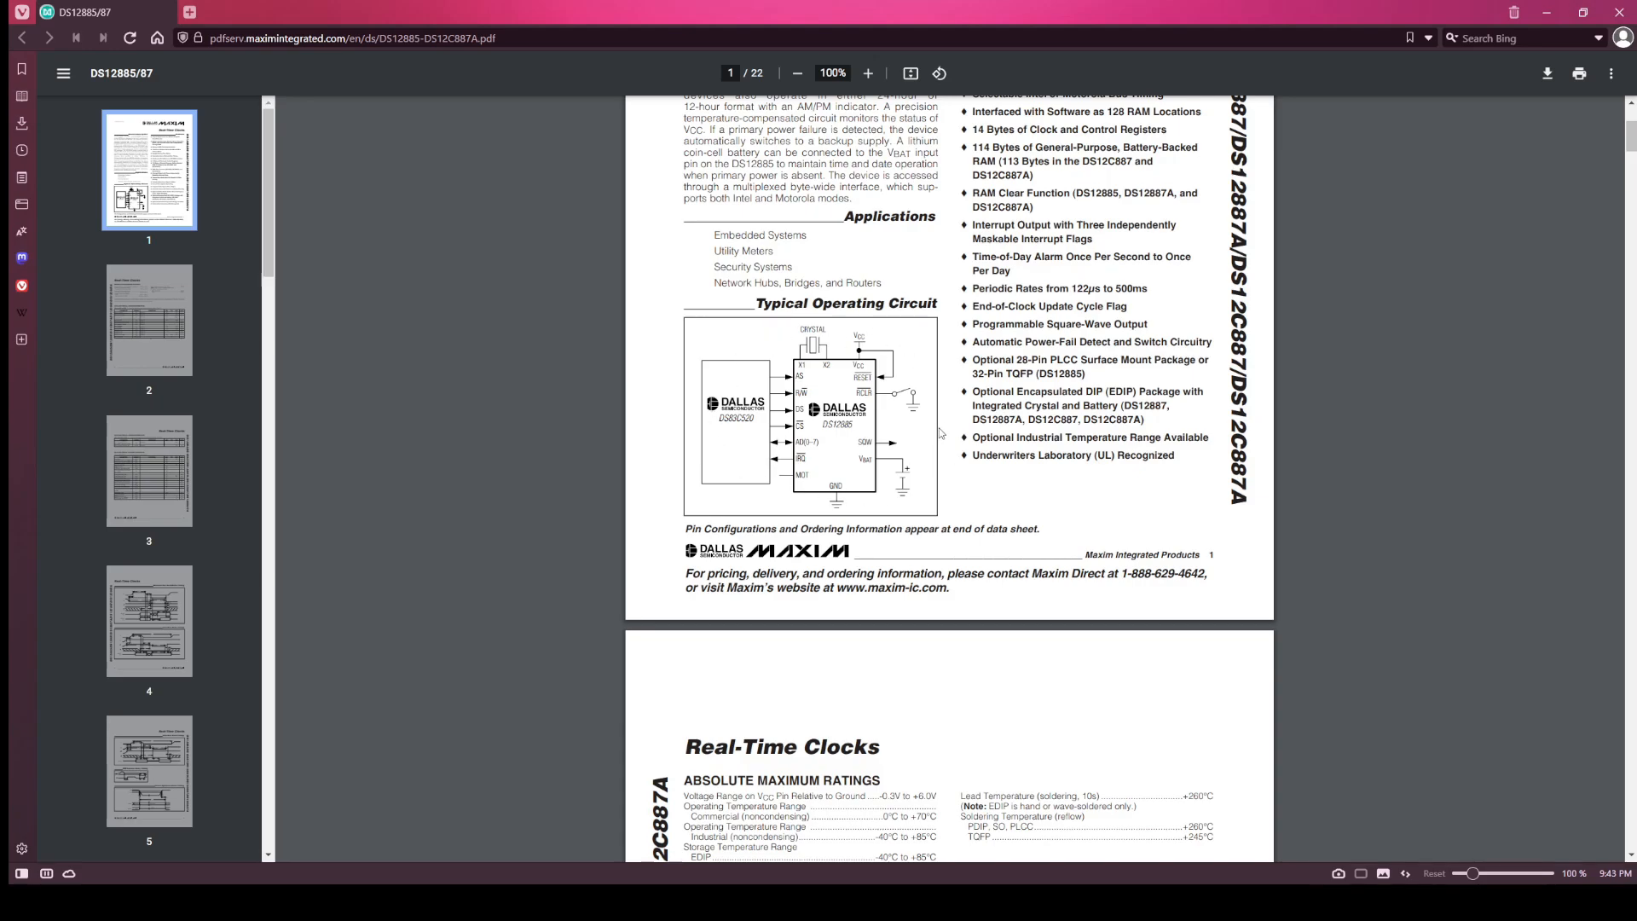
{"action": "mouse_move", "coordinate": [938, 491]}
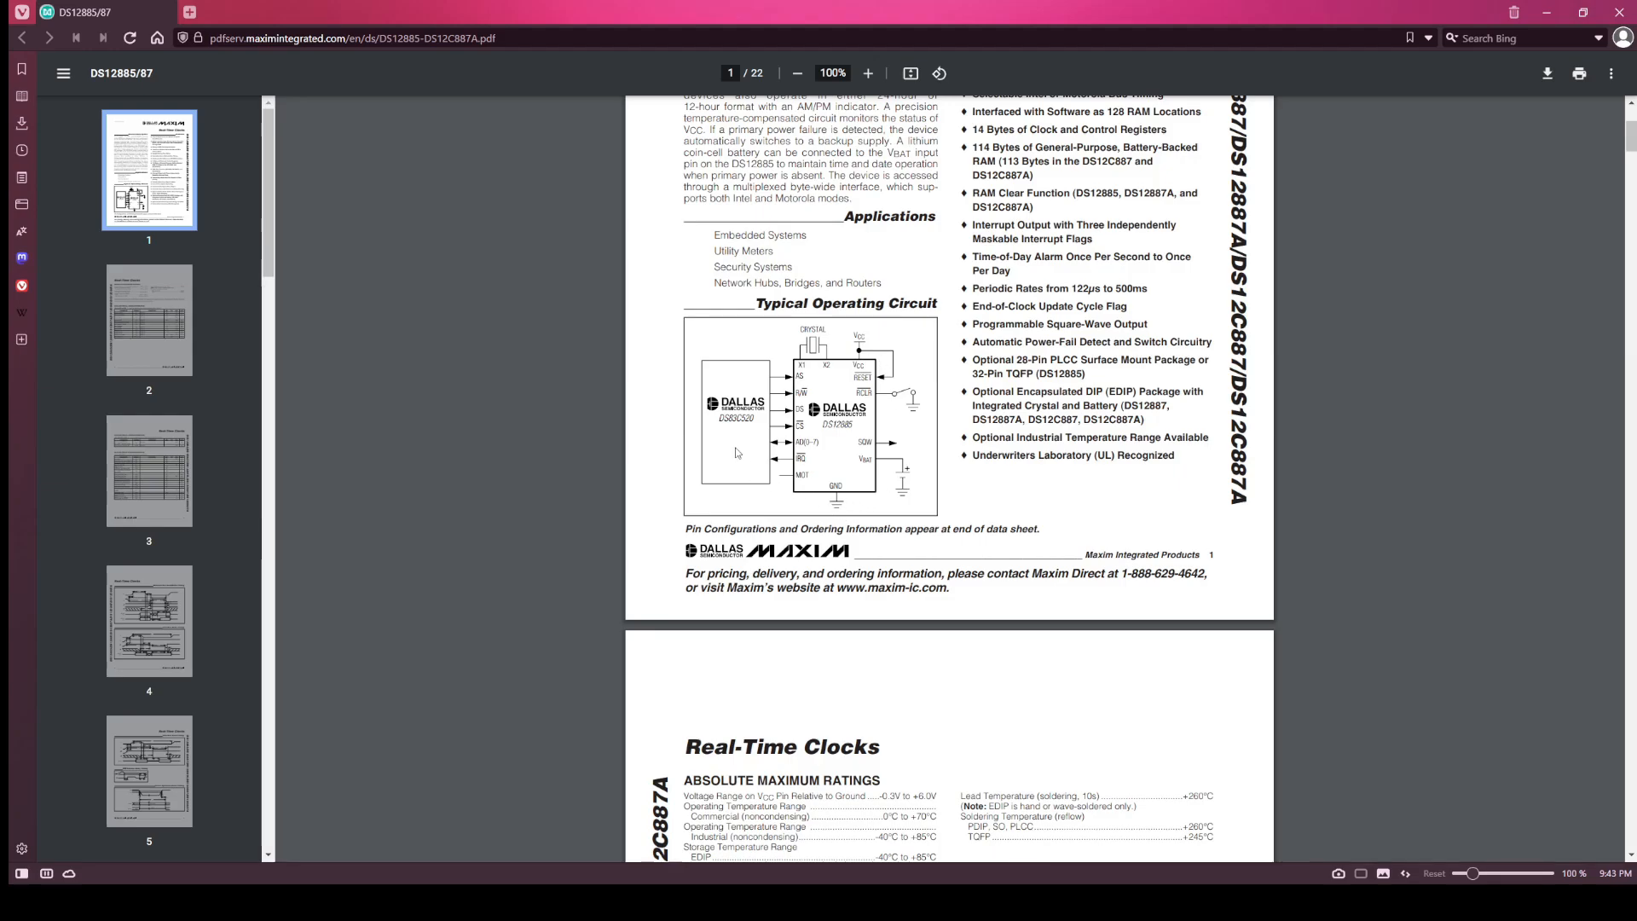
Scroll past the Pin Description pages 8 and 10 to page 19's periodic interrupt rate table.
{"action": "left_click", "coordinate": [148, 471]}
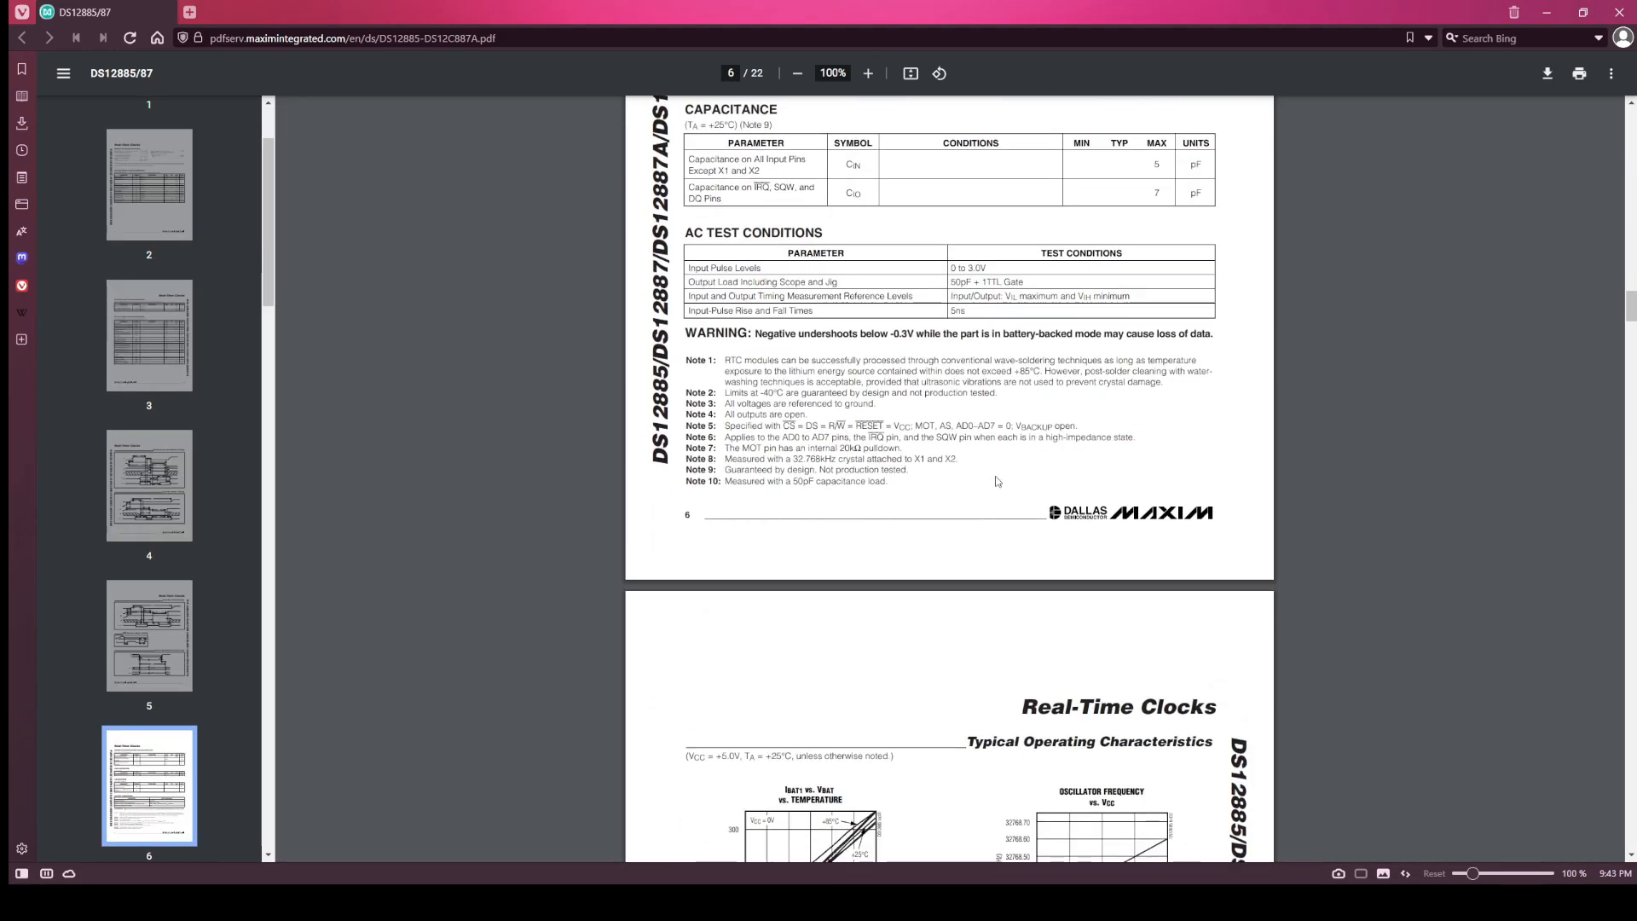
{"action": "scroll", "scroll_direction": "down", "scroll_amount": 3}
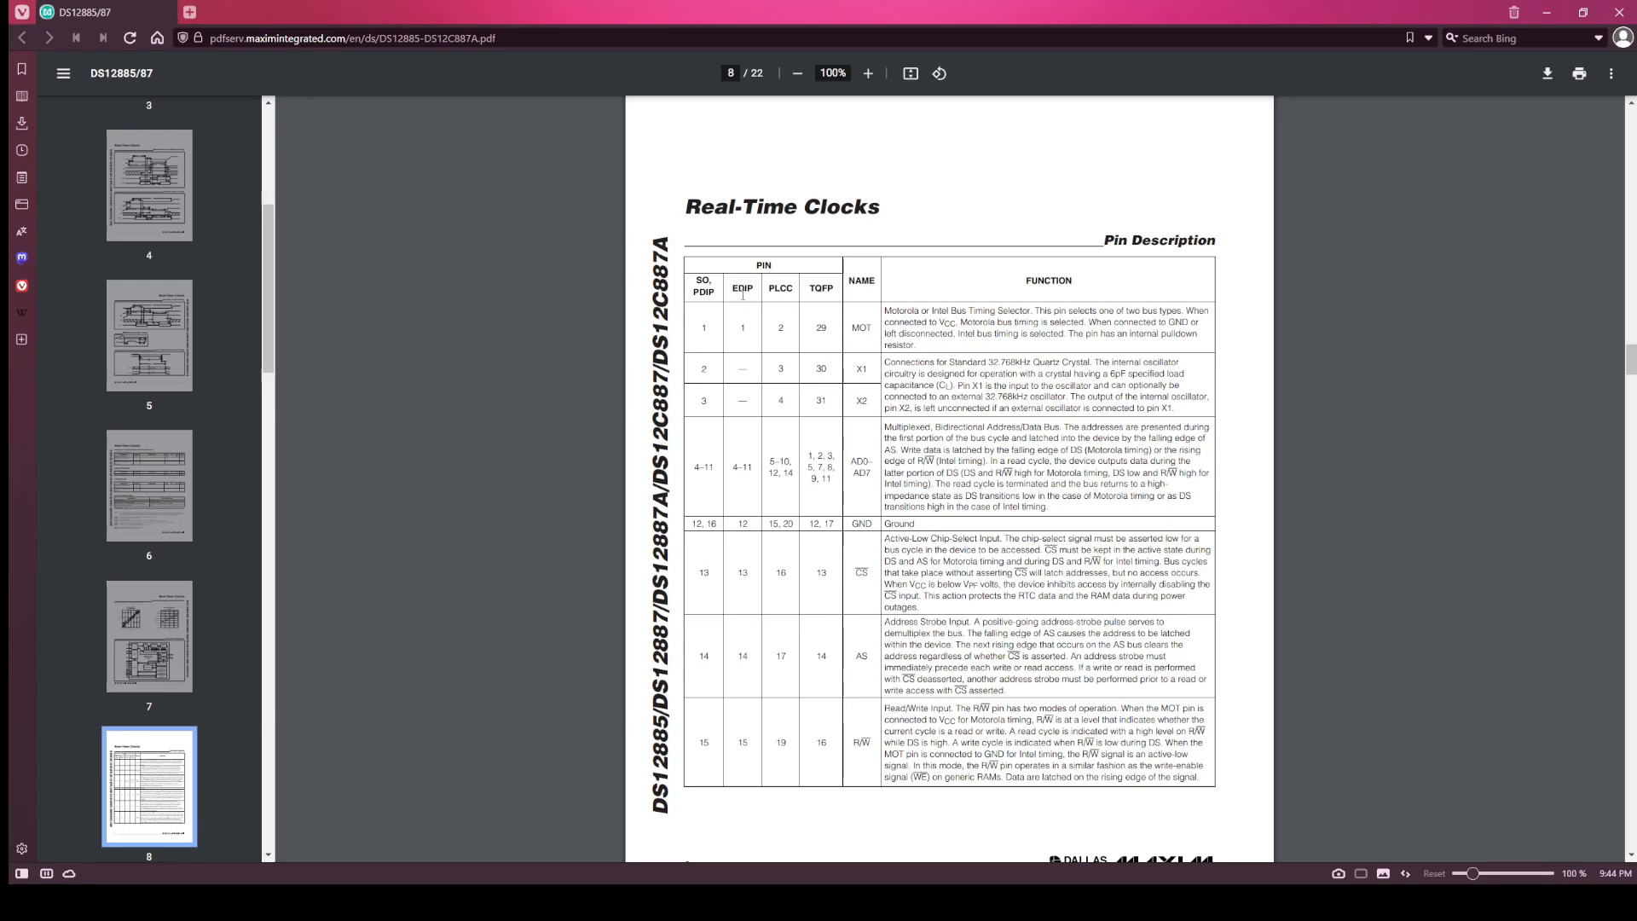
{"action": "mouse_move", "coordinate": [739, 370]}
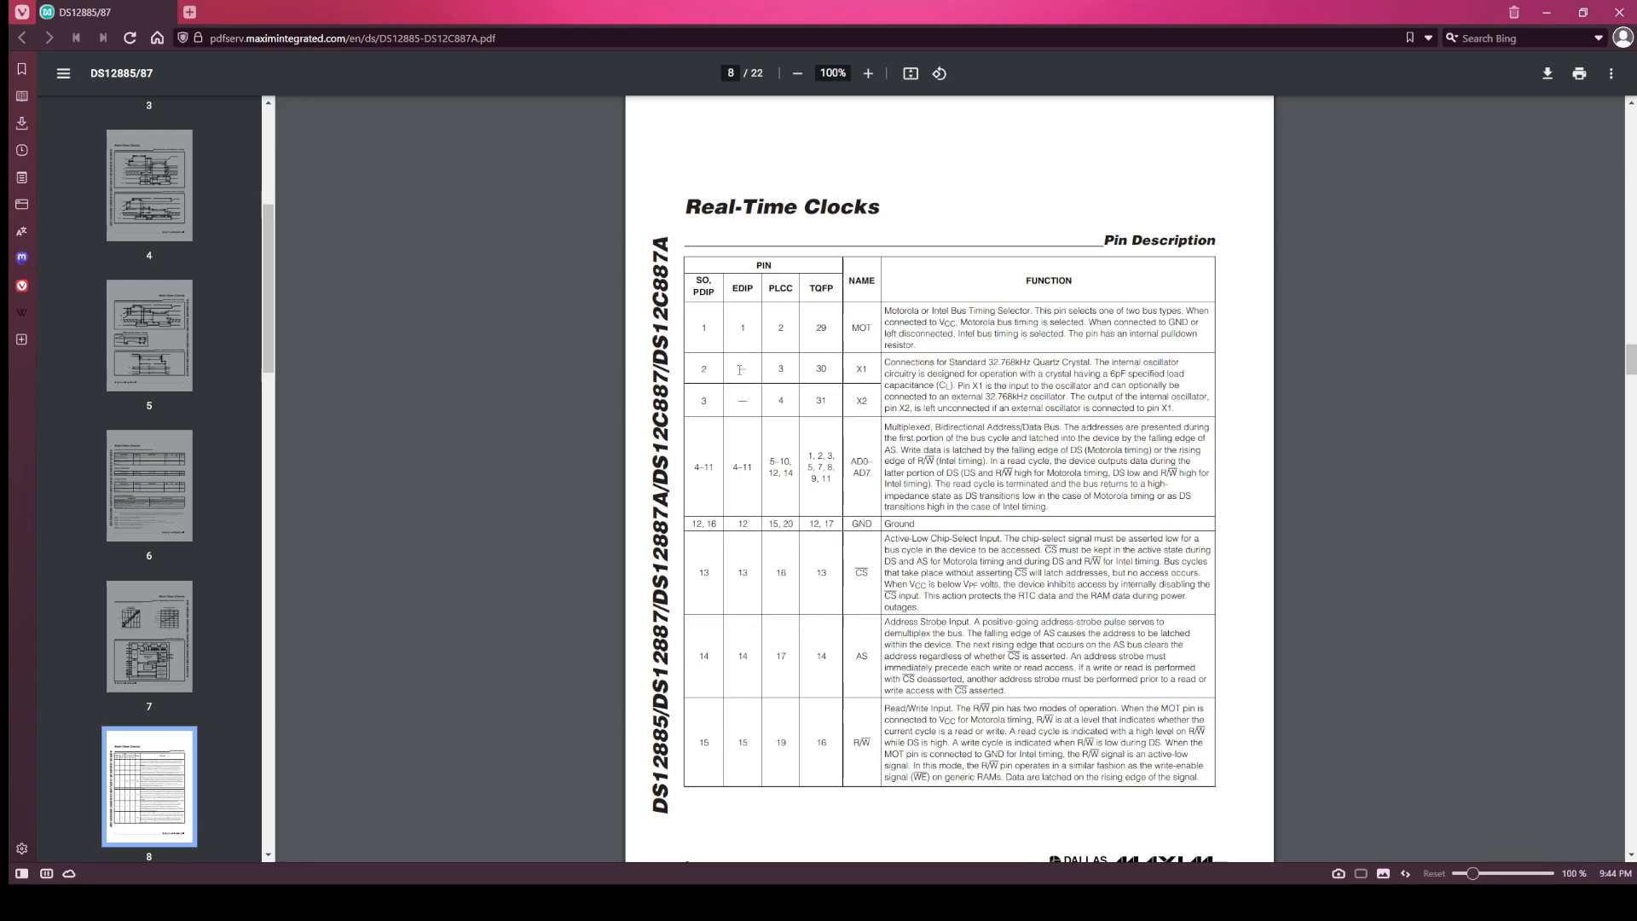
{"action": "mouse_move", "coordinate": [747, 405]}
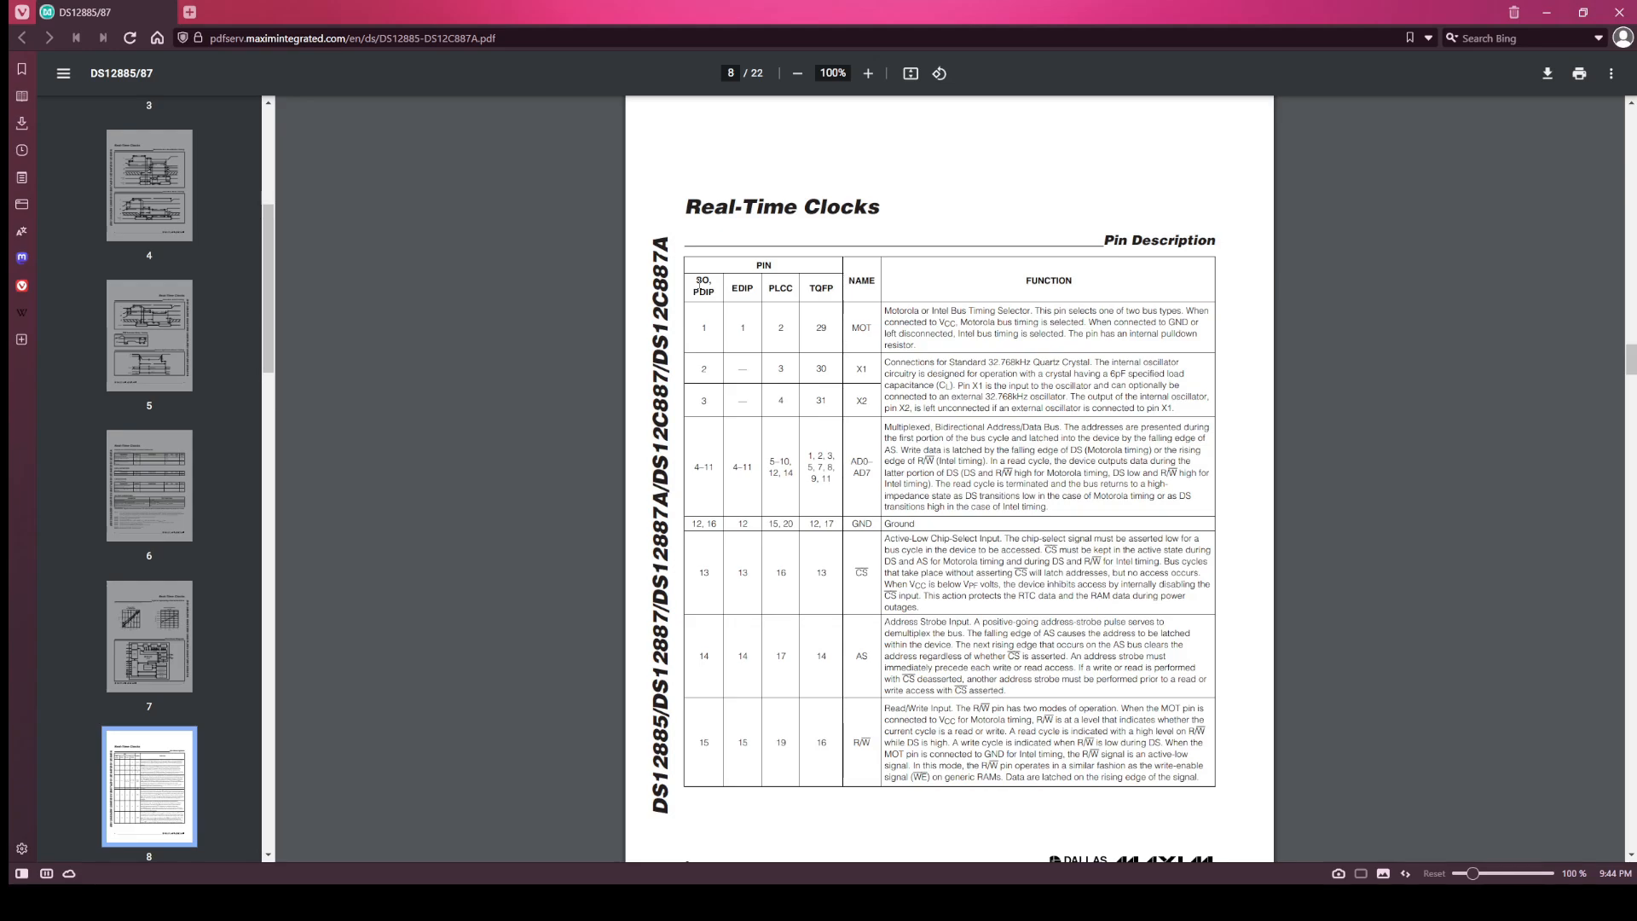
{"action": "mouse_move", "coordinate": [697, 268]}
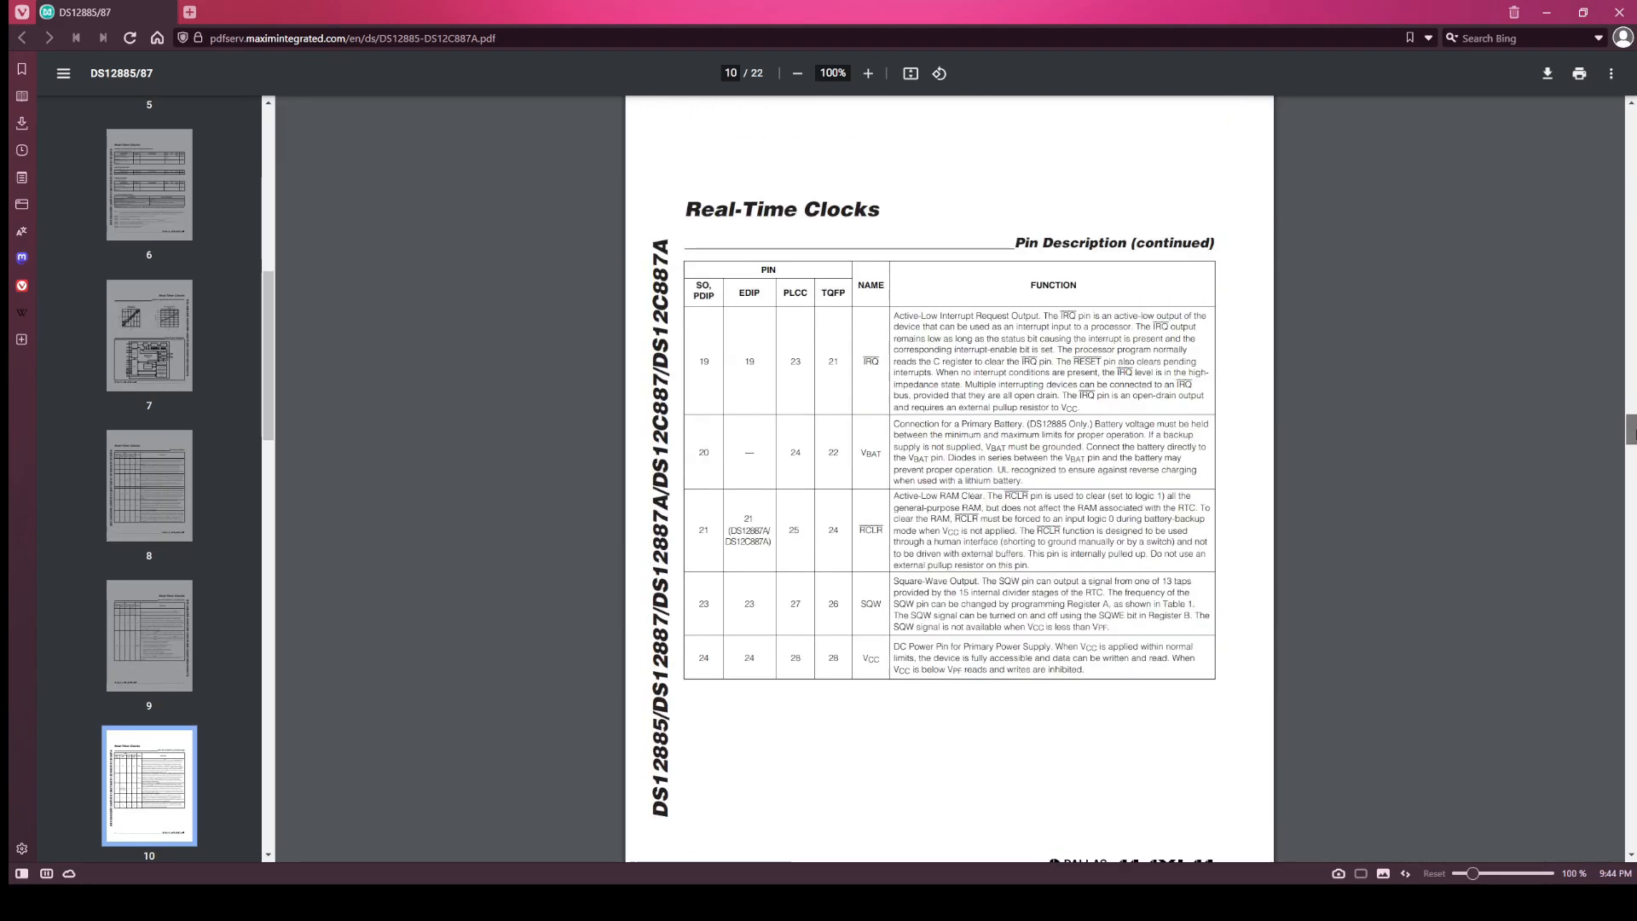
{"action": "scroll", "scroll_direction": "down", "scroll_amount": 3}
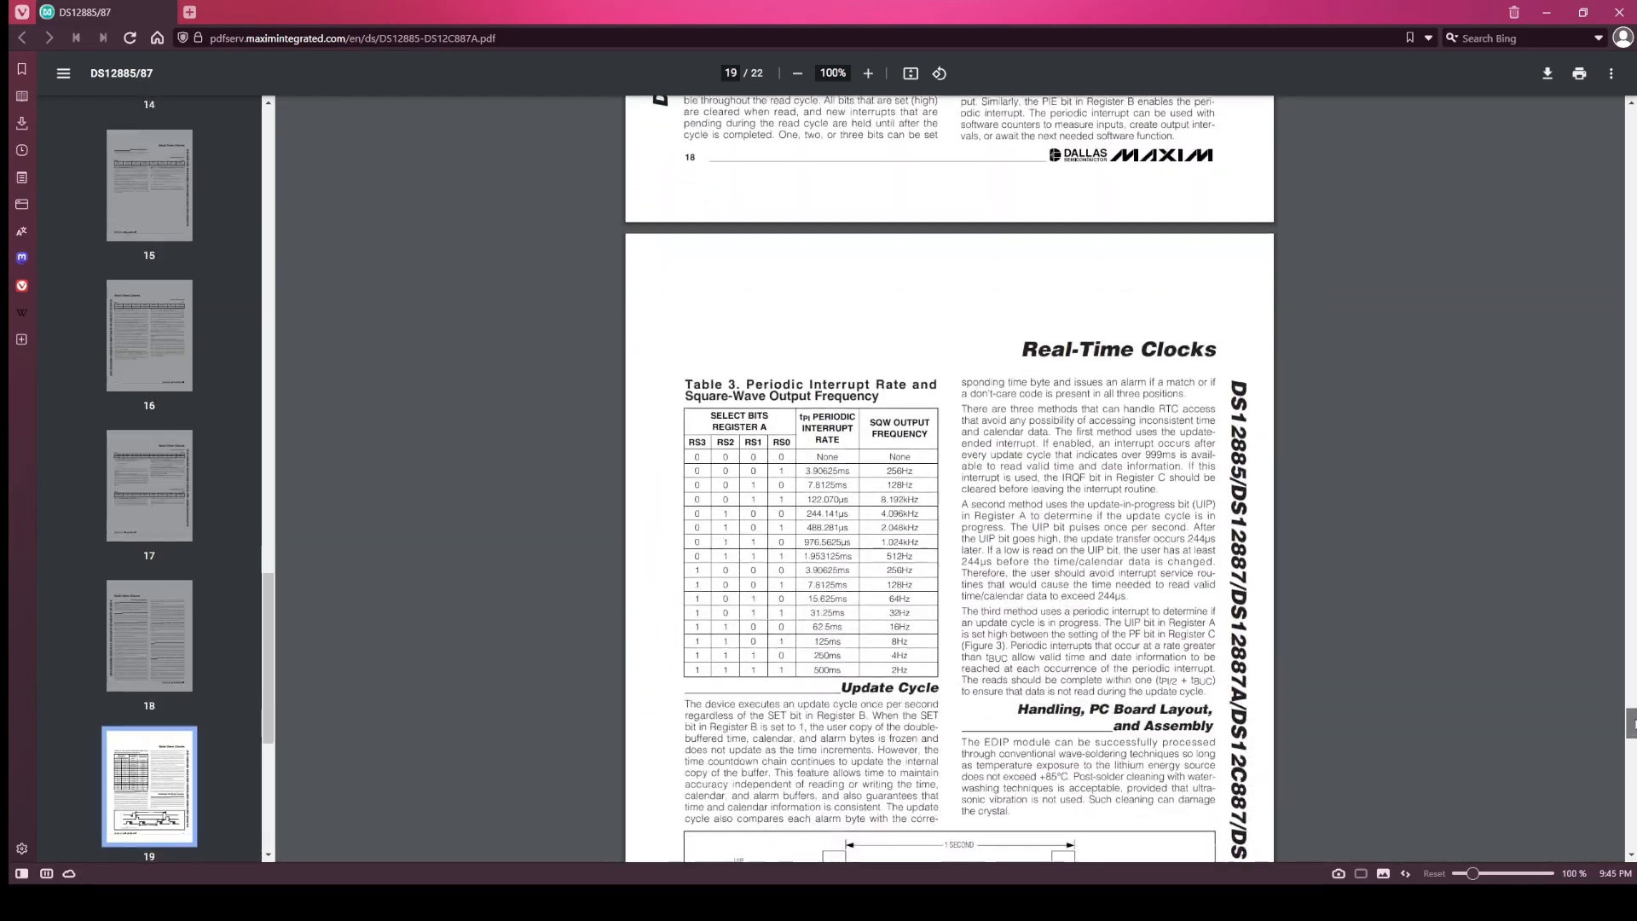
Advance to page 20 and inspect the SO/PDIP, EDIP and PLCC pinout diagrams.
{"action": "scroll", "scroll_direction": "down", "scroll_amount": 3}
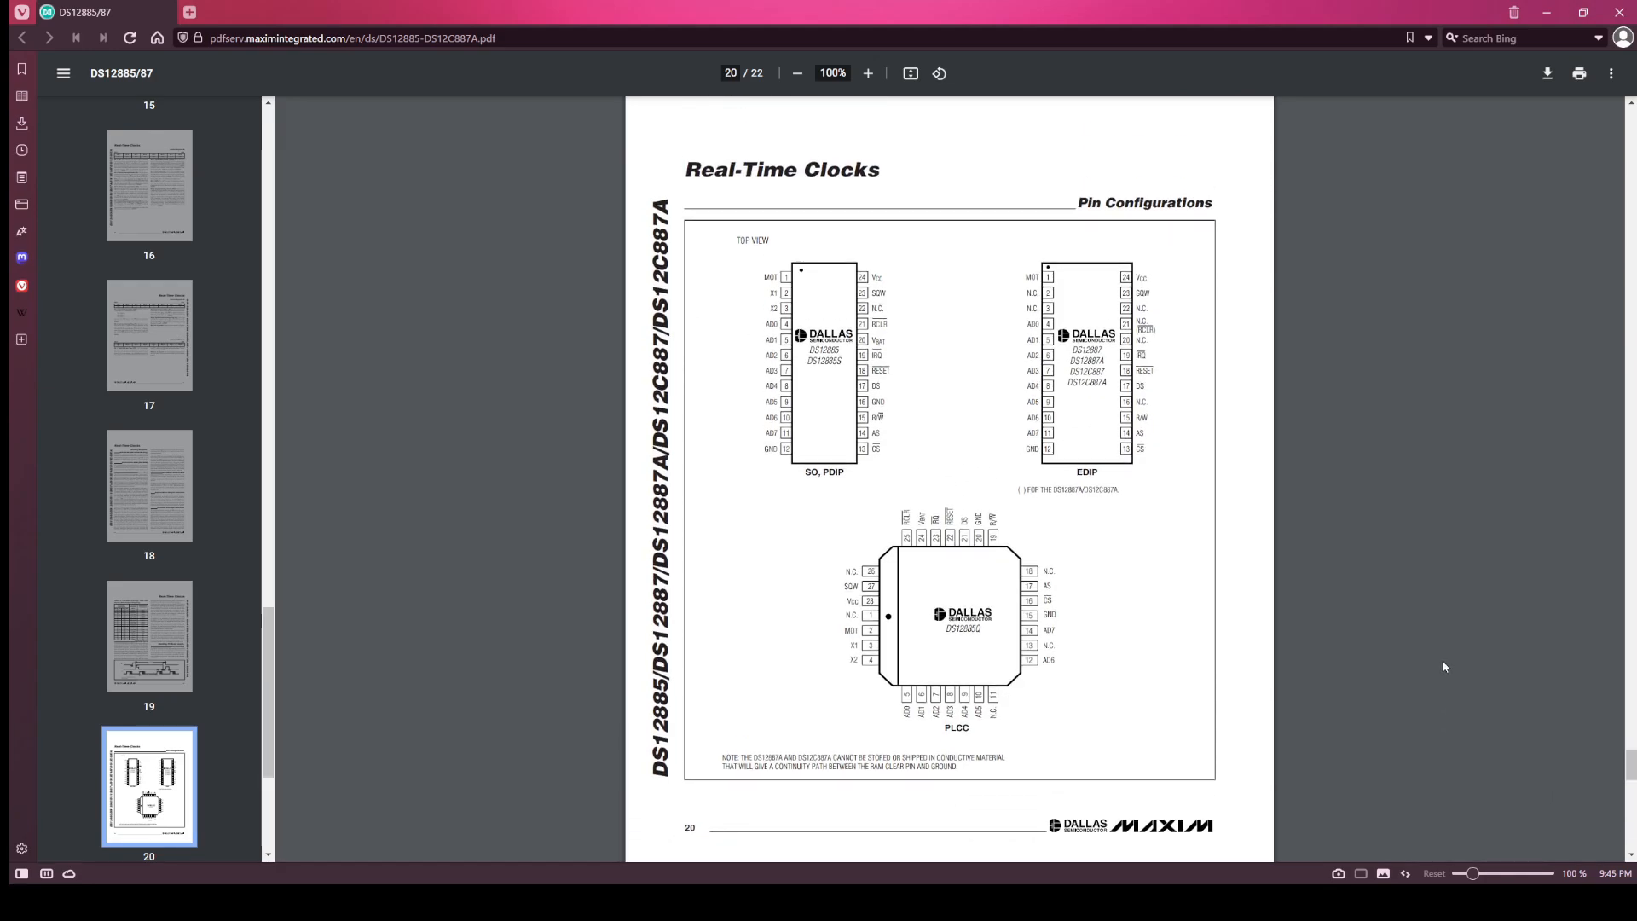
{"action": "double_click", "coordinate": [1137, 203]}
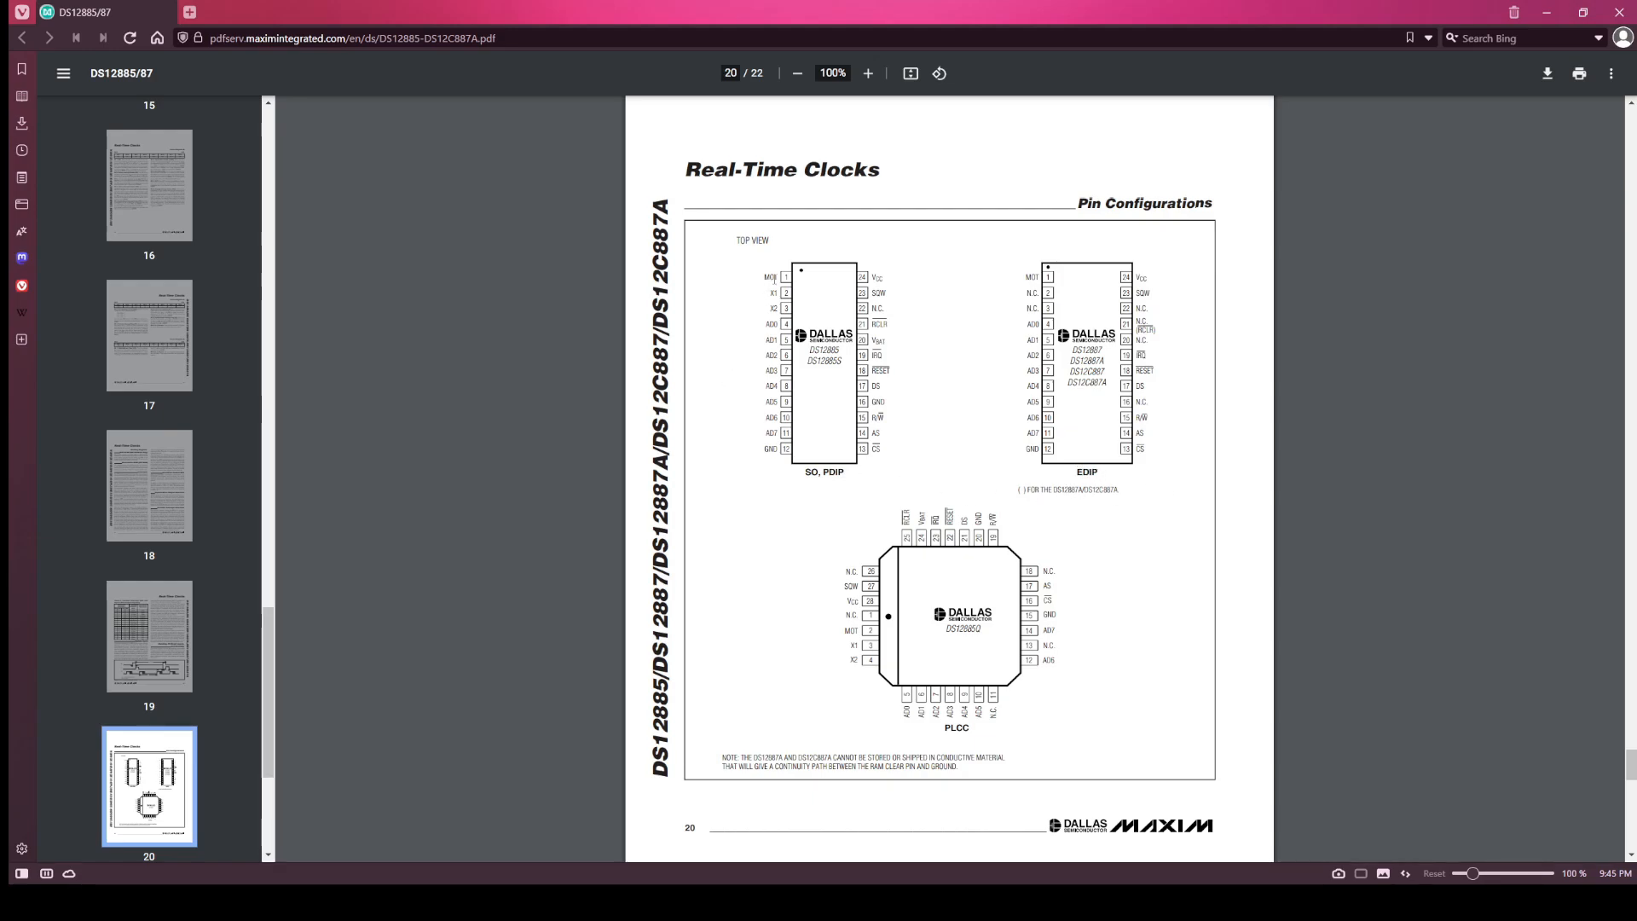
{"action": "mouse_move", "coordinate": [967, 365]}
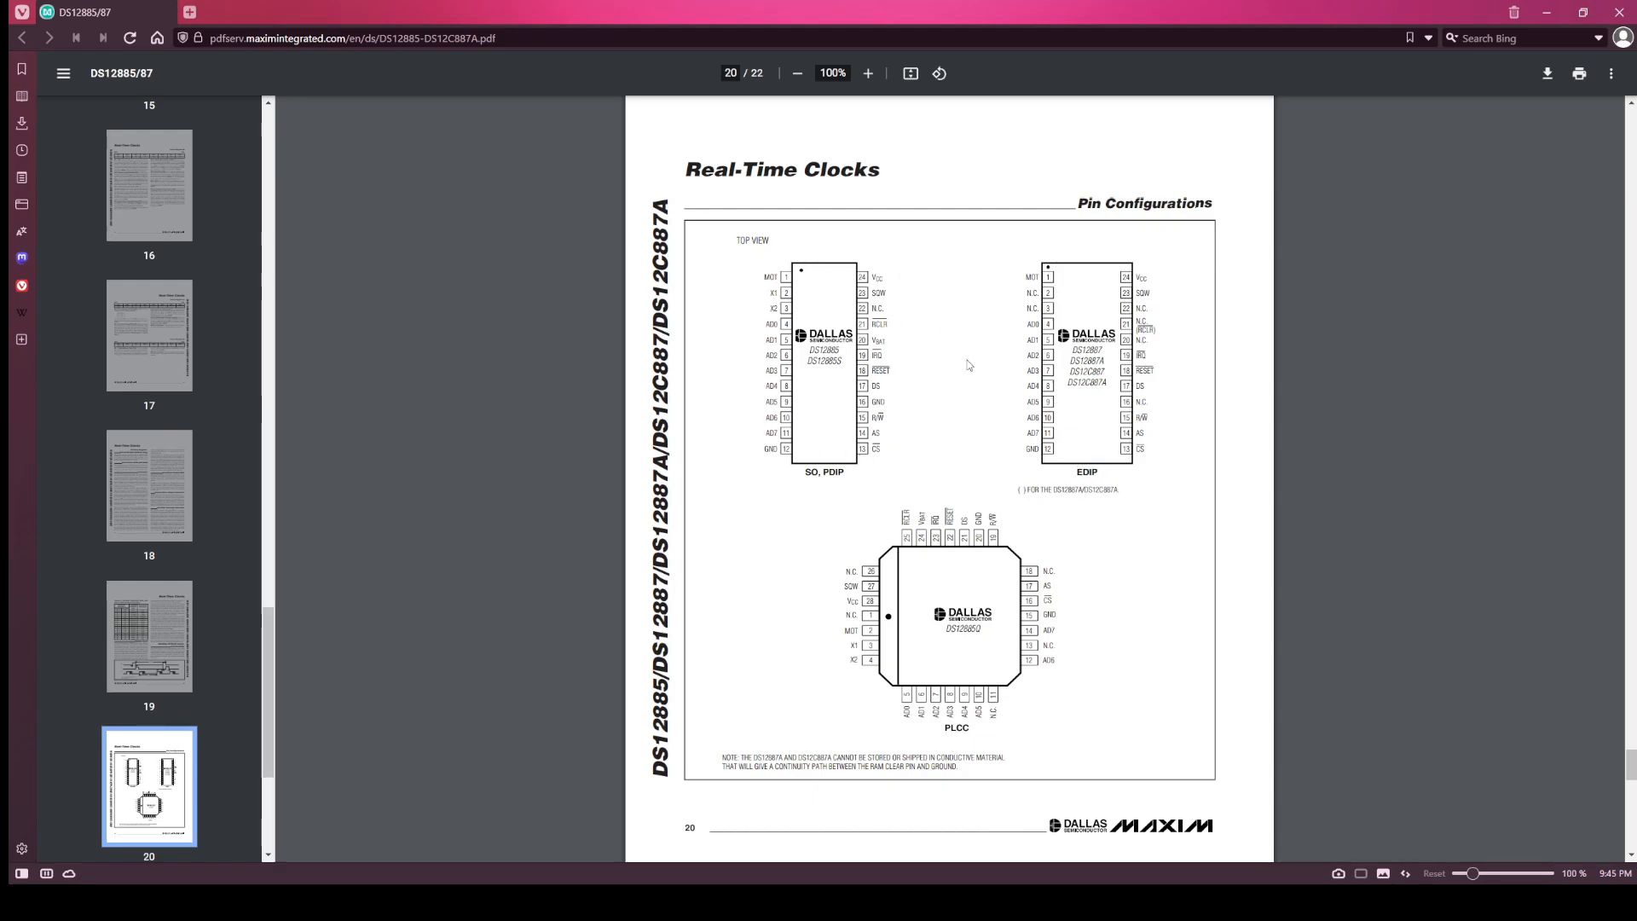
{"action": "mouse_move", "coordinate": [904, 416]}
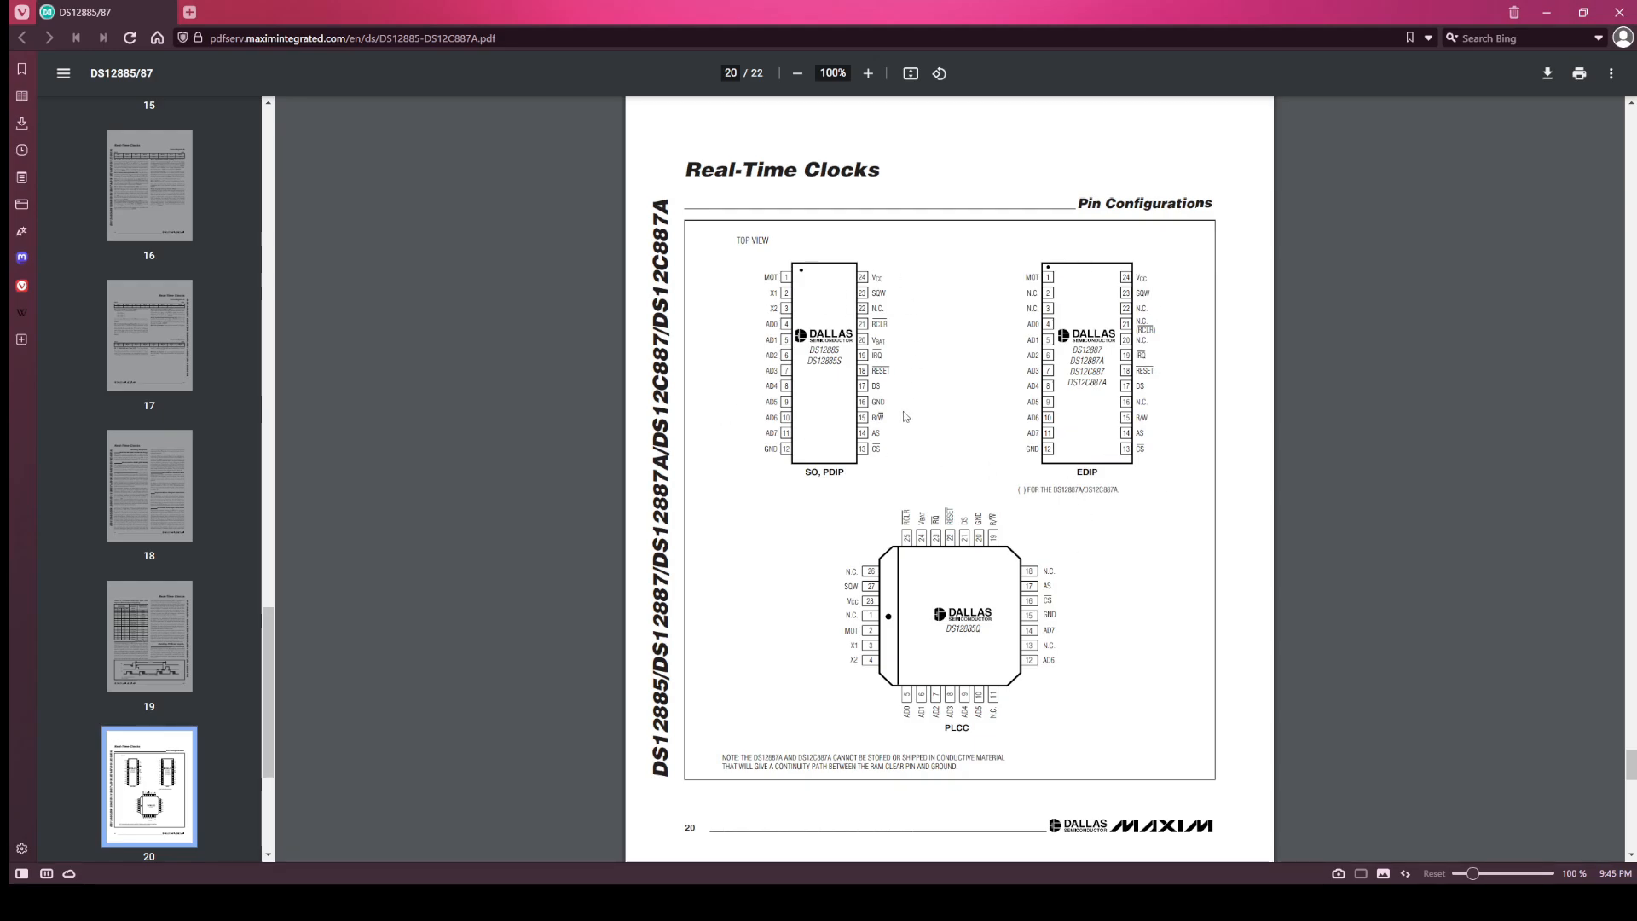